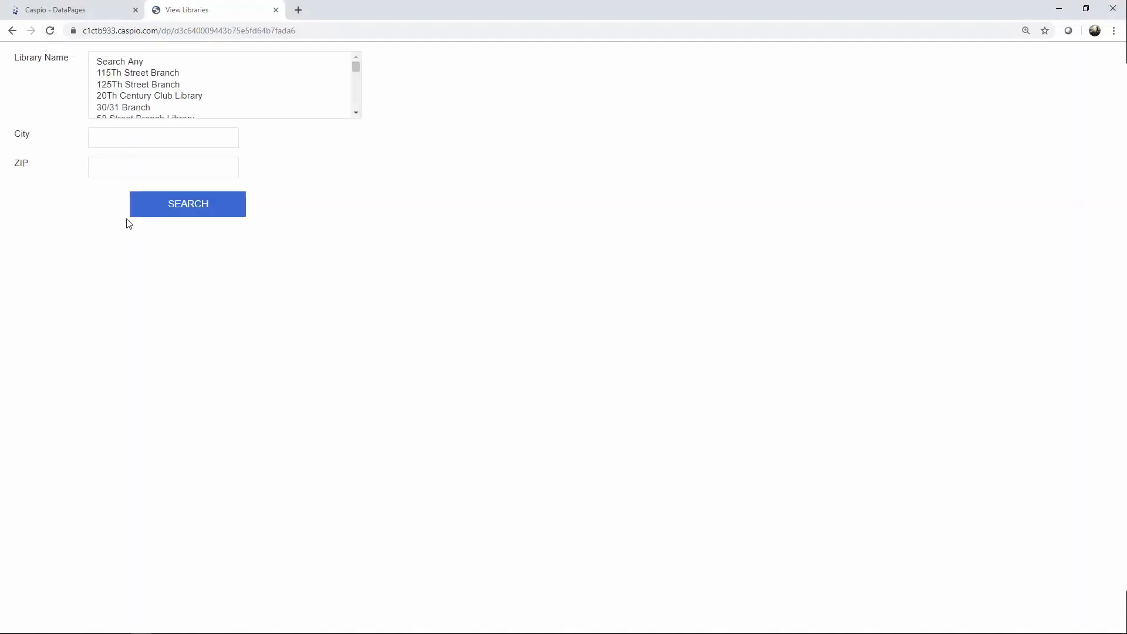
Step: Run the library search on the deployed page to show the full results table
left_click(187, 203)
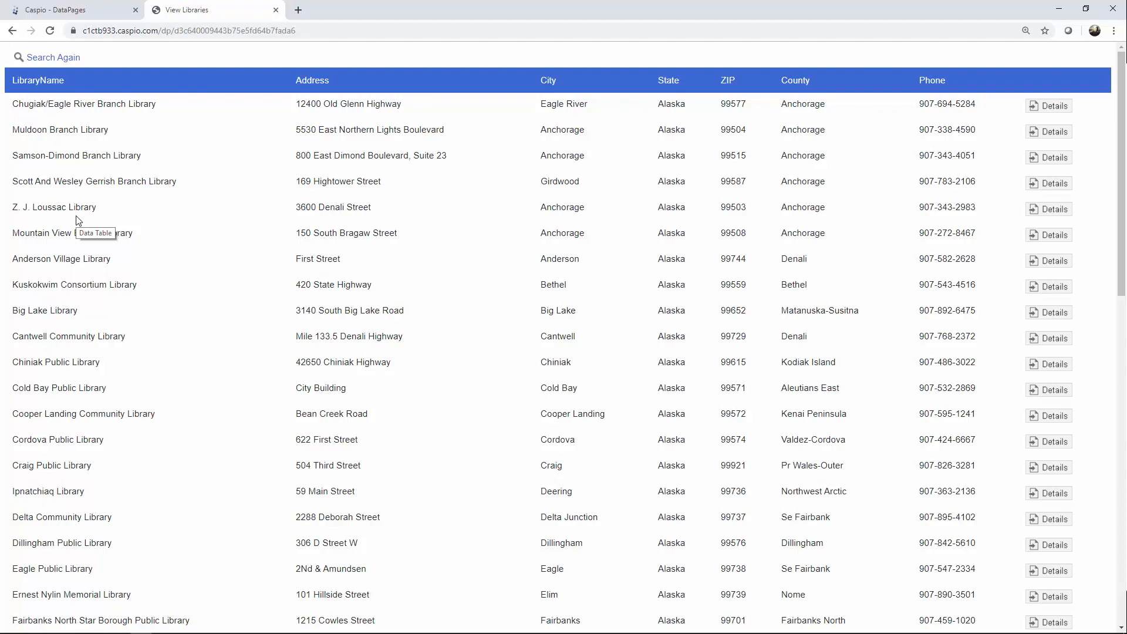
Step: Preview View Libraries from the DataPages list, run its search, then close the preview
left_click(72, 10)
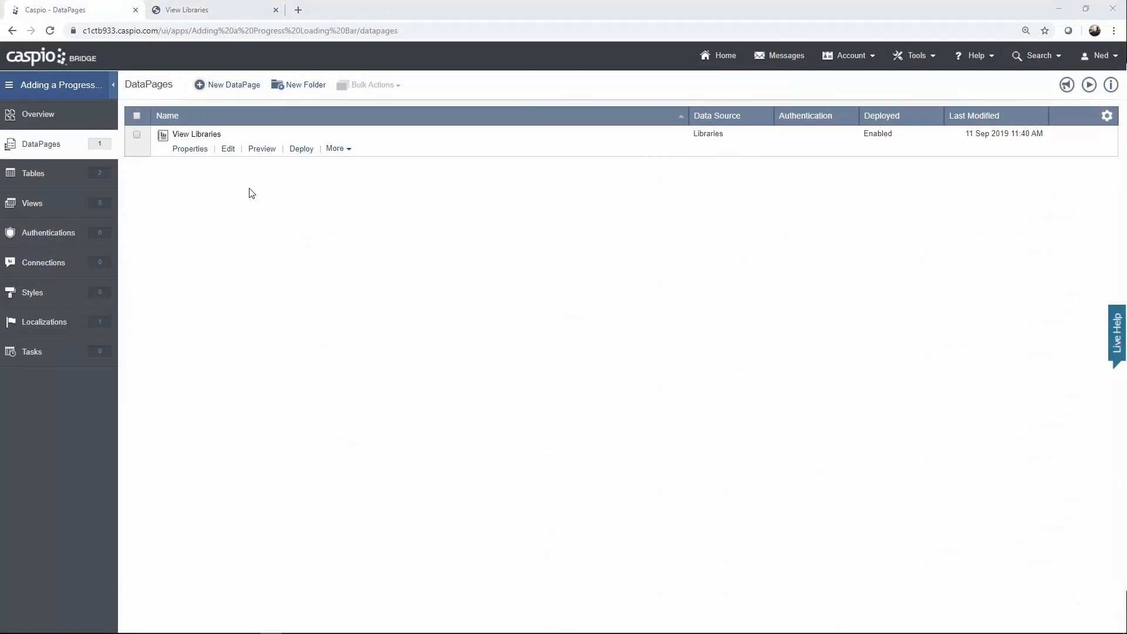
left_click(261, 149)
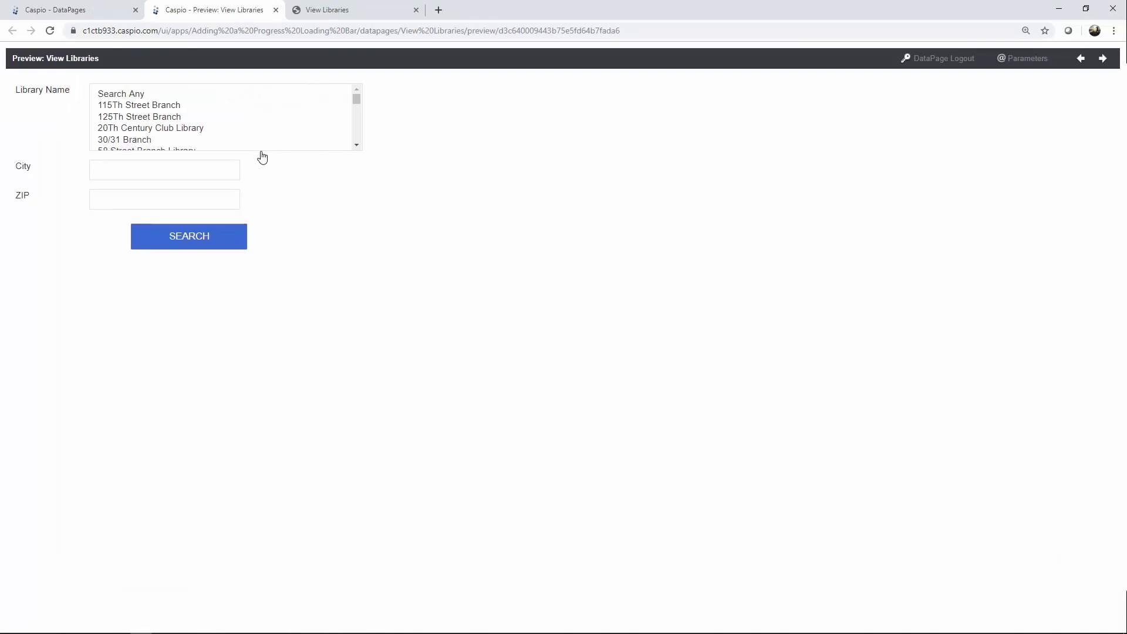
mouse_move(189, 243)
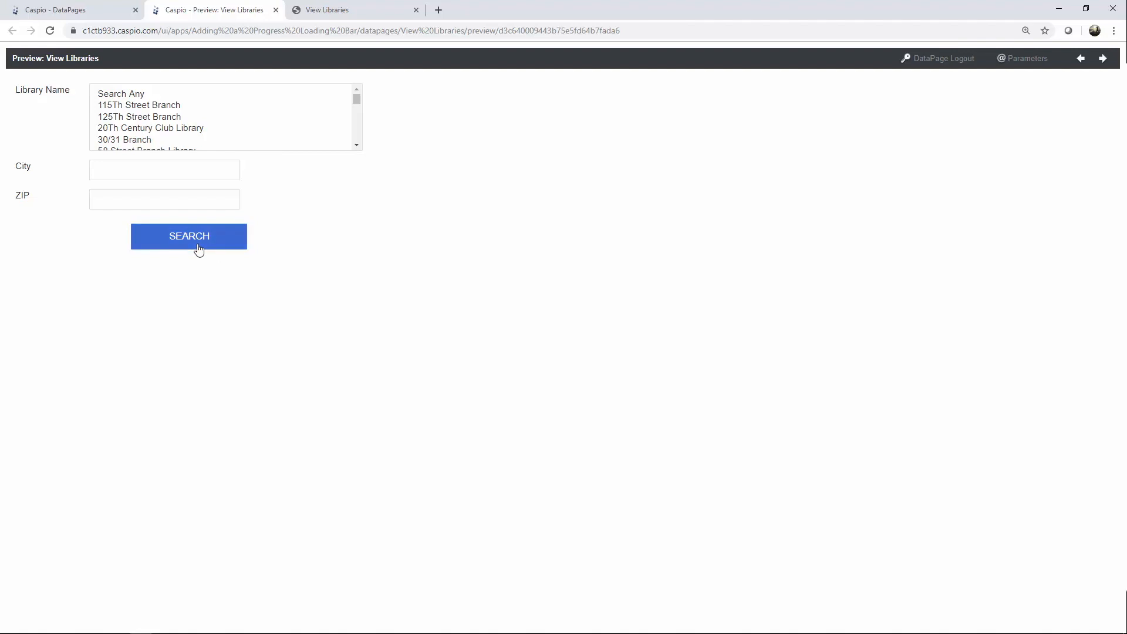
left_click(188, 236)
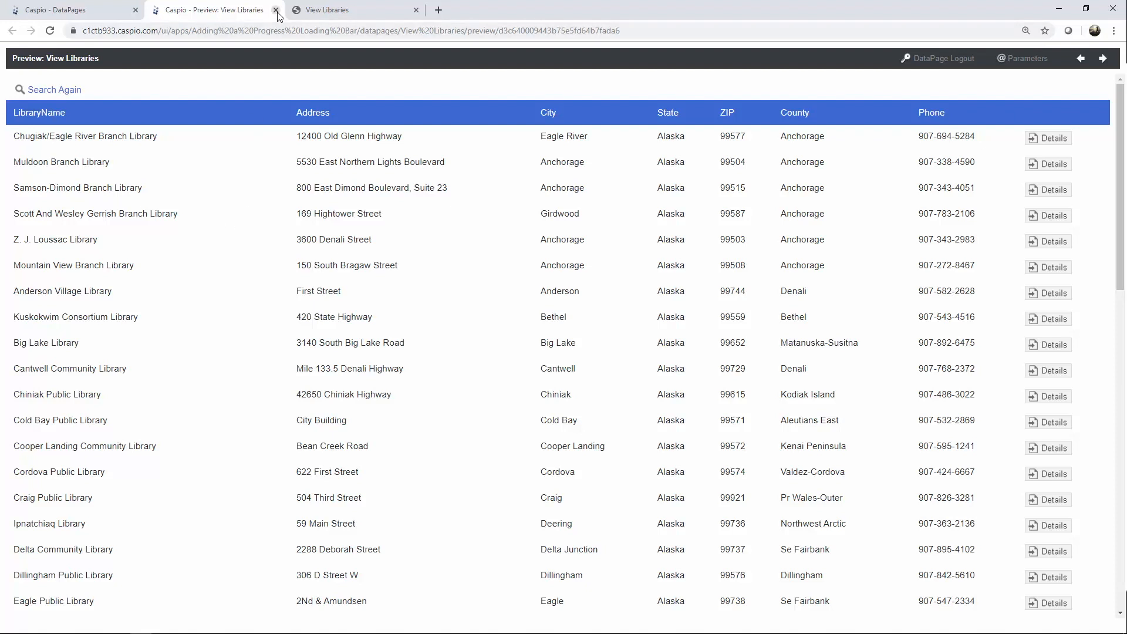
left_click(276, 9)
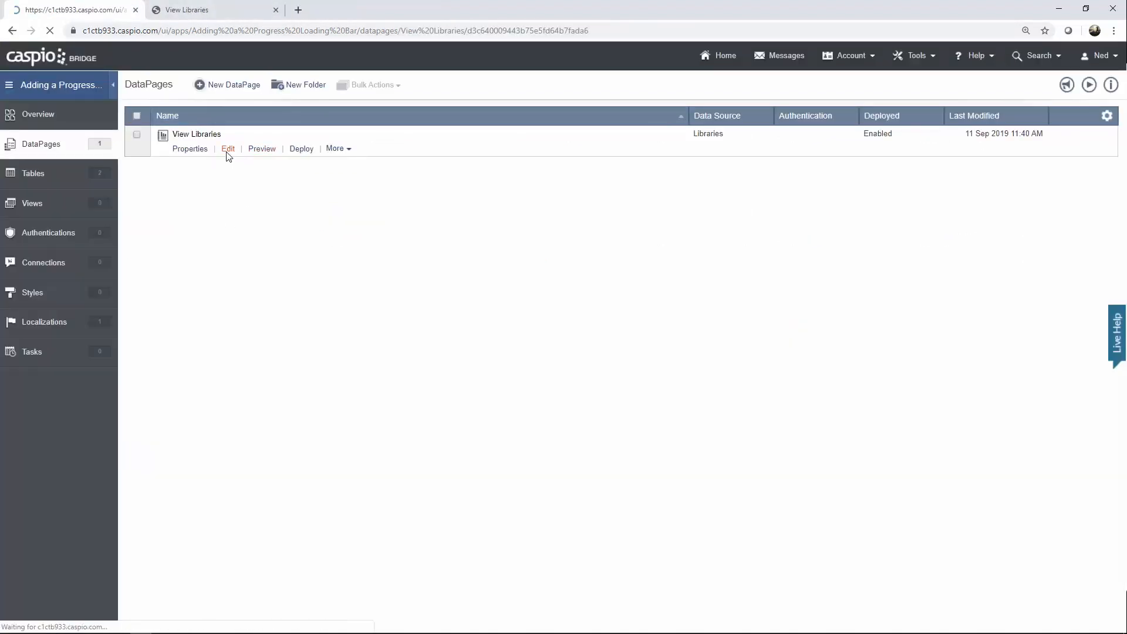
Step: Edit View Libraries and advance past DataPage Type to Configure Search Fields
left_click(227, 148)
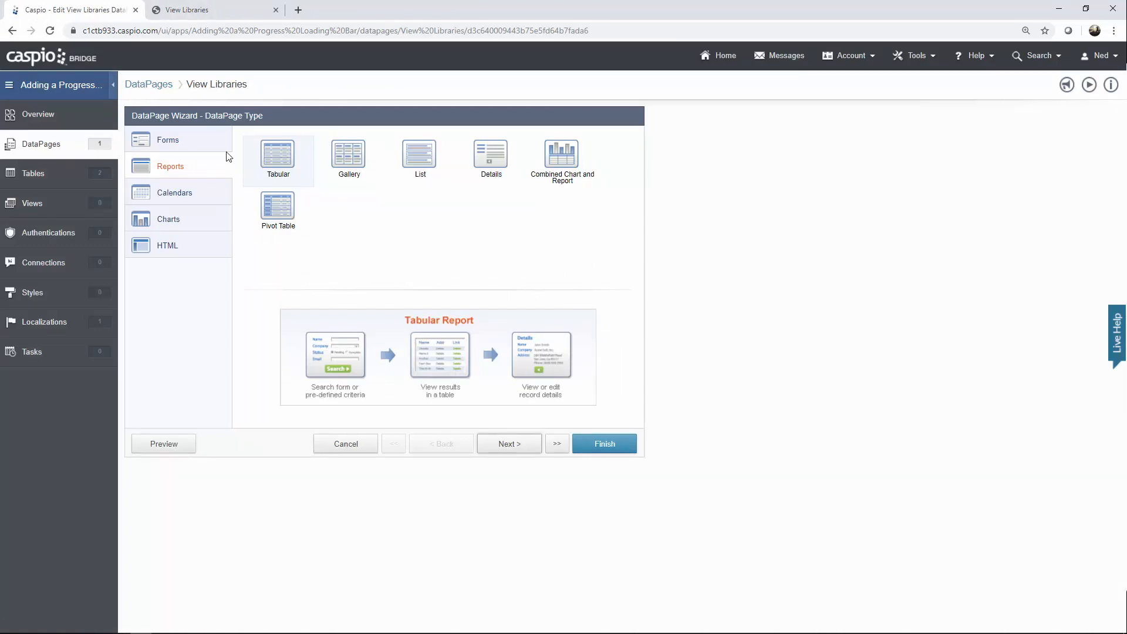
mouse_move(508, 444)
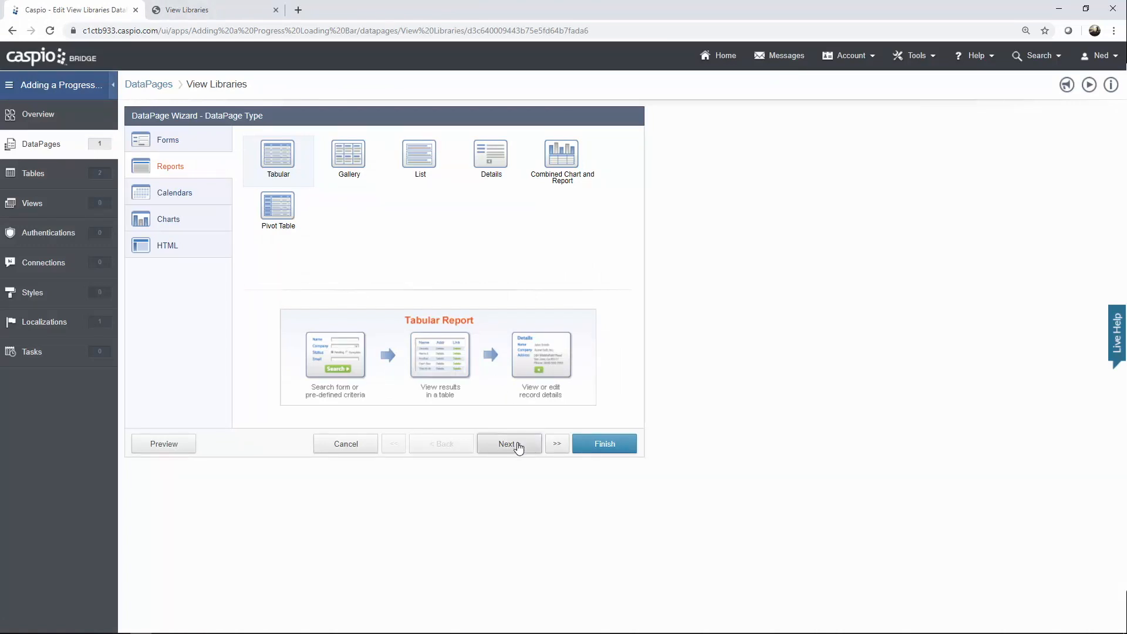
left_click(509, 444)
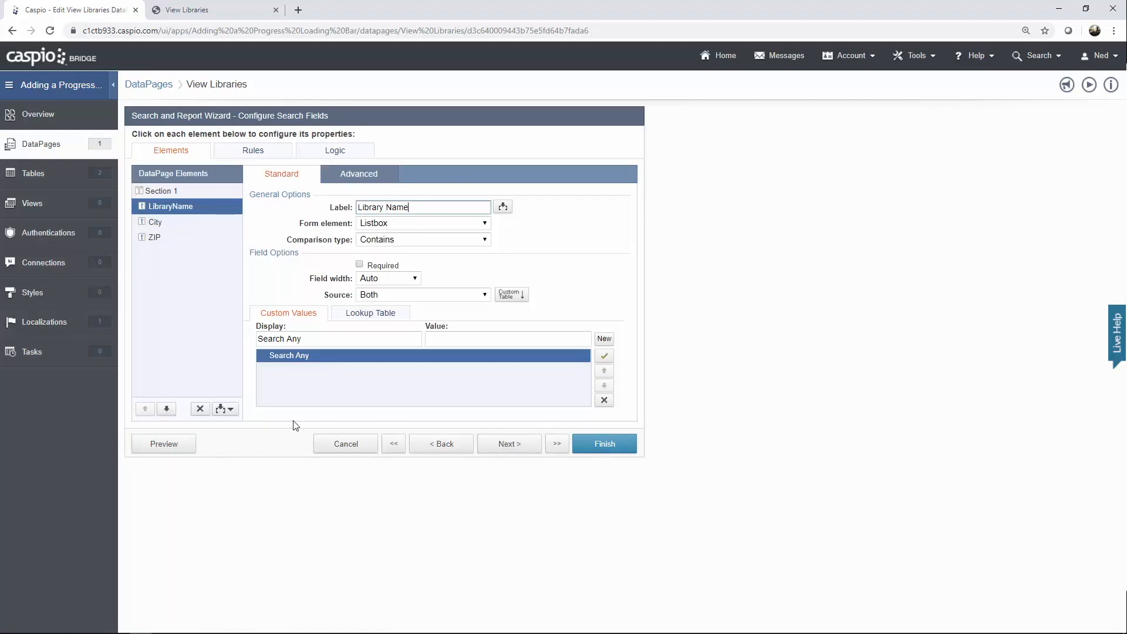
Step: Add a header and footer and paste the Pace stylesheet, script and hidden cb-content div into the header HTML
left_click(226, 408)
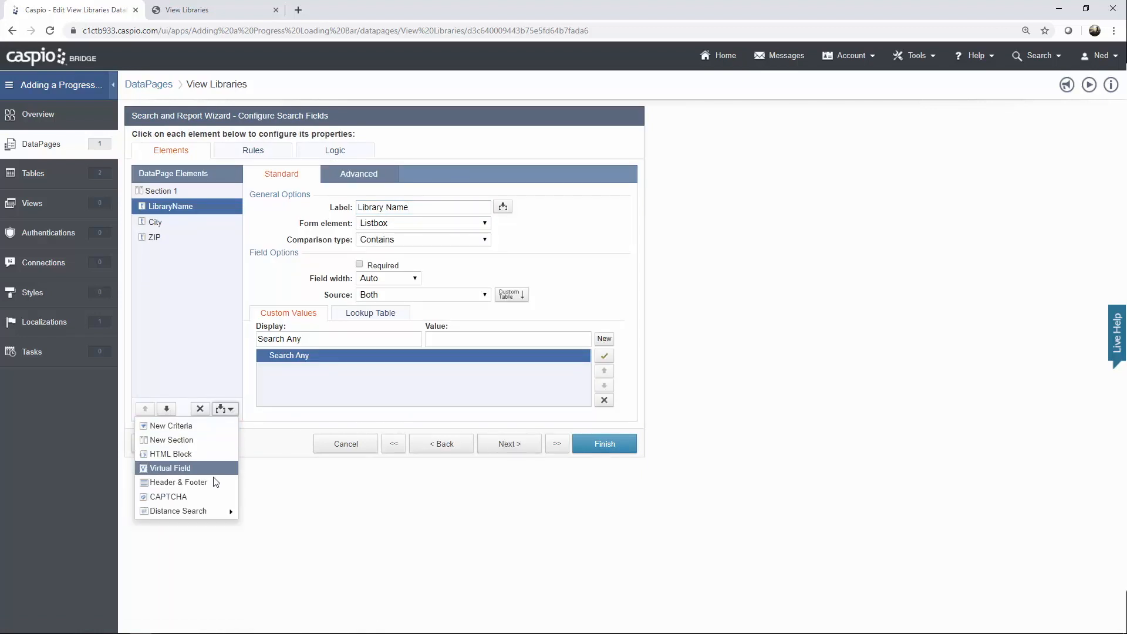
left_click(178, 483)
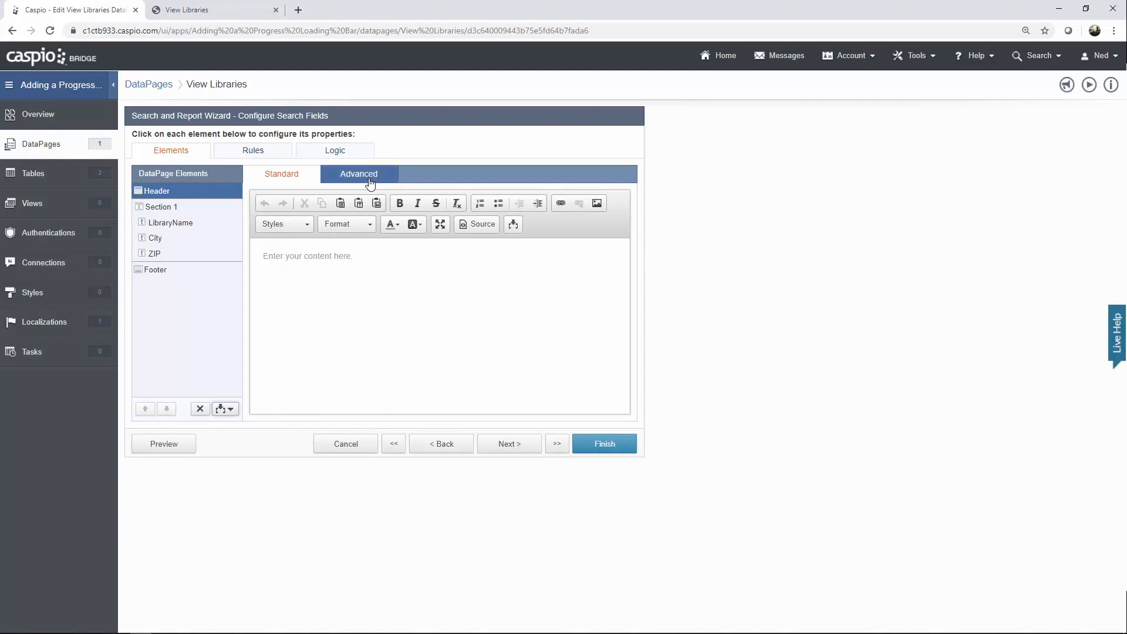
left_click(359, 174)
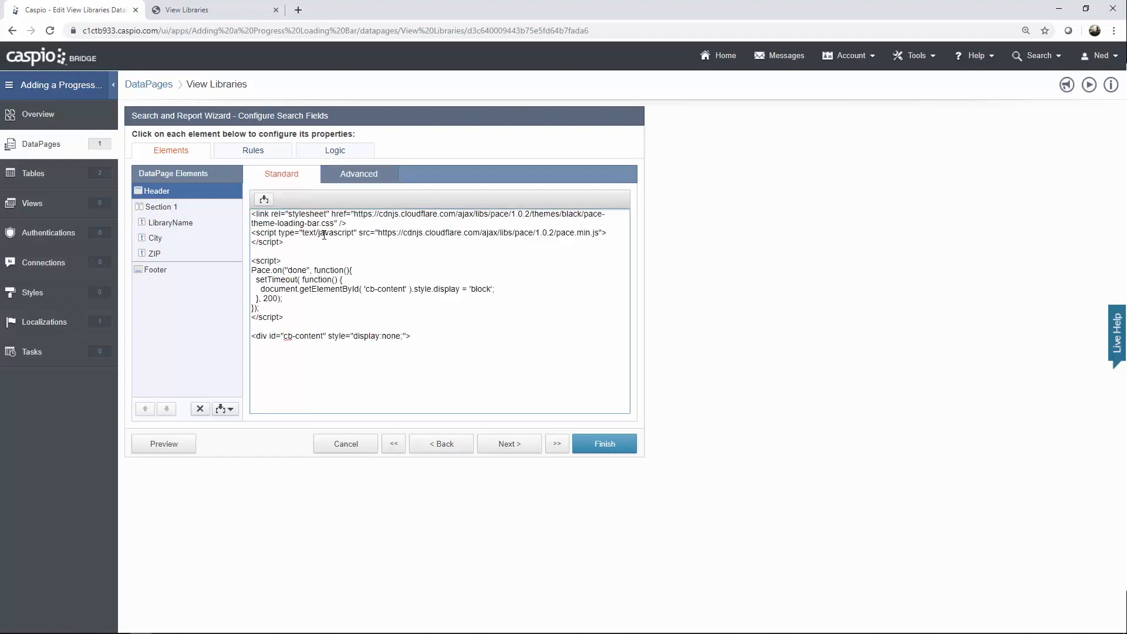
left_click(412, 336)
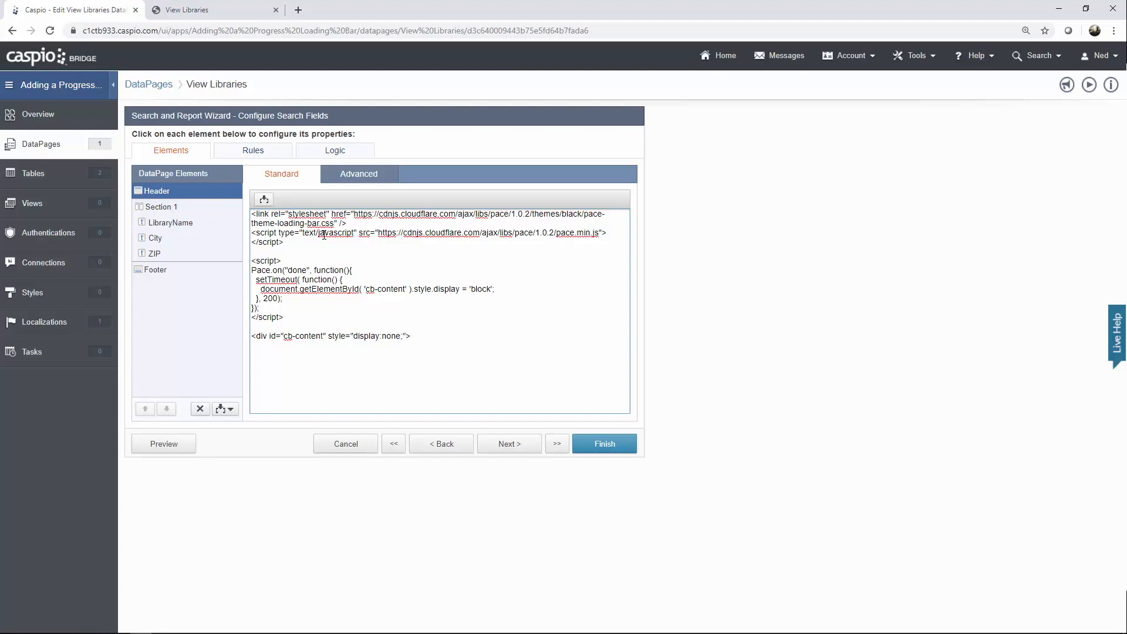
left_click(411, 336)
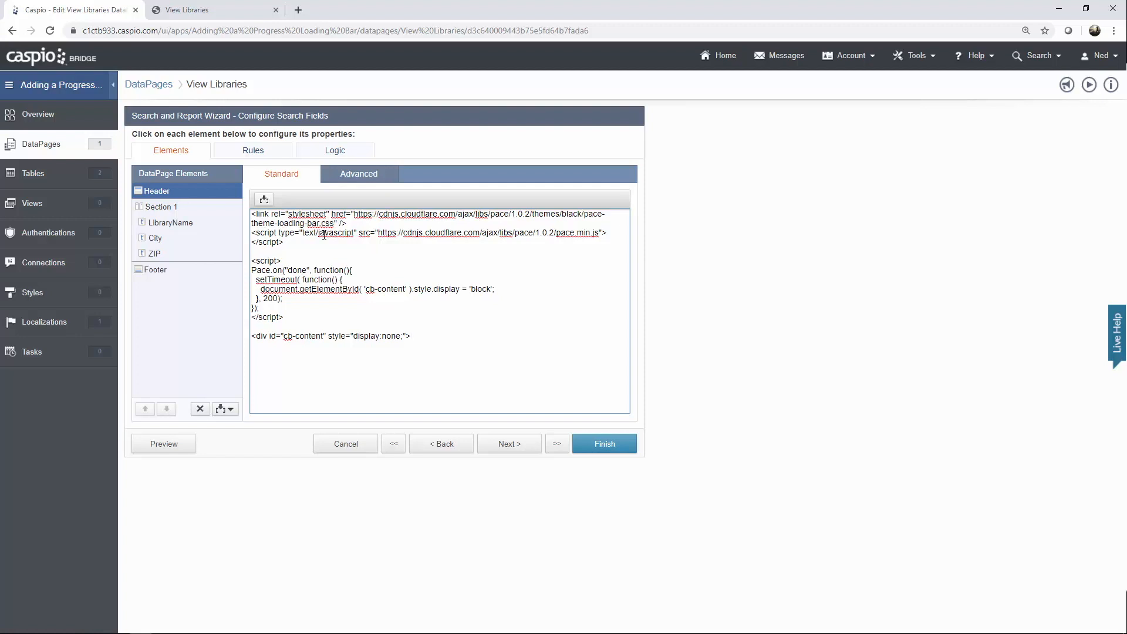
left_click(411, 336)
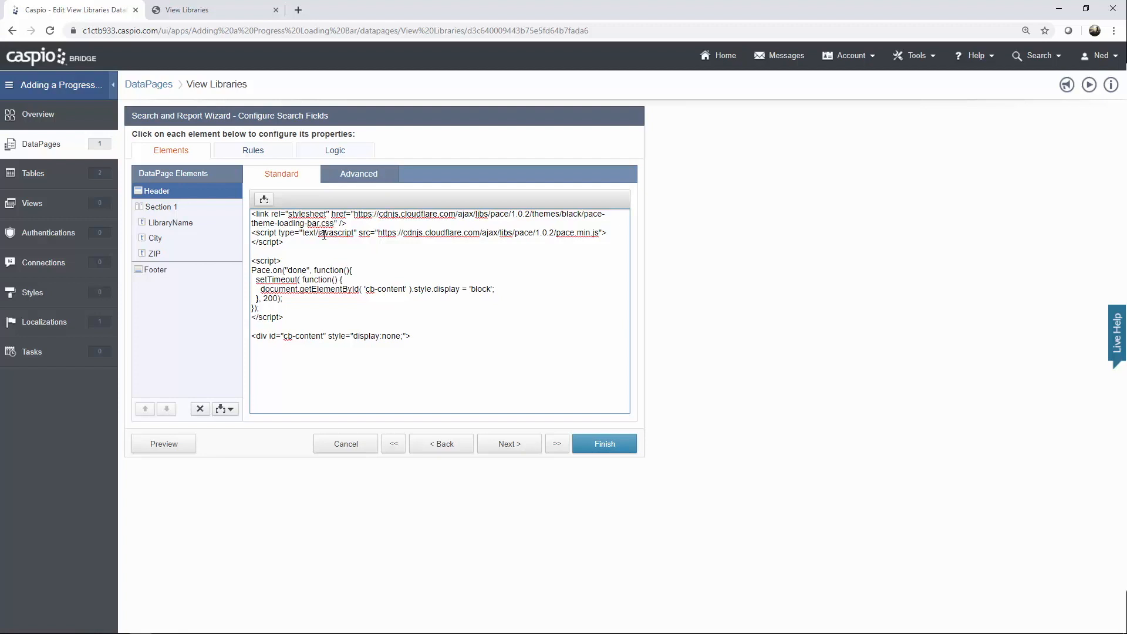
left_click(412, 336)
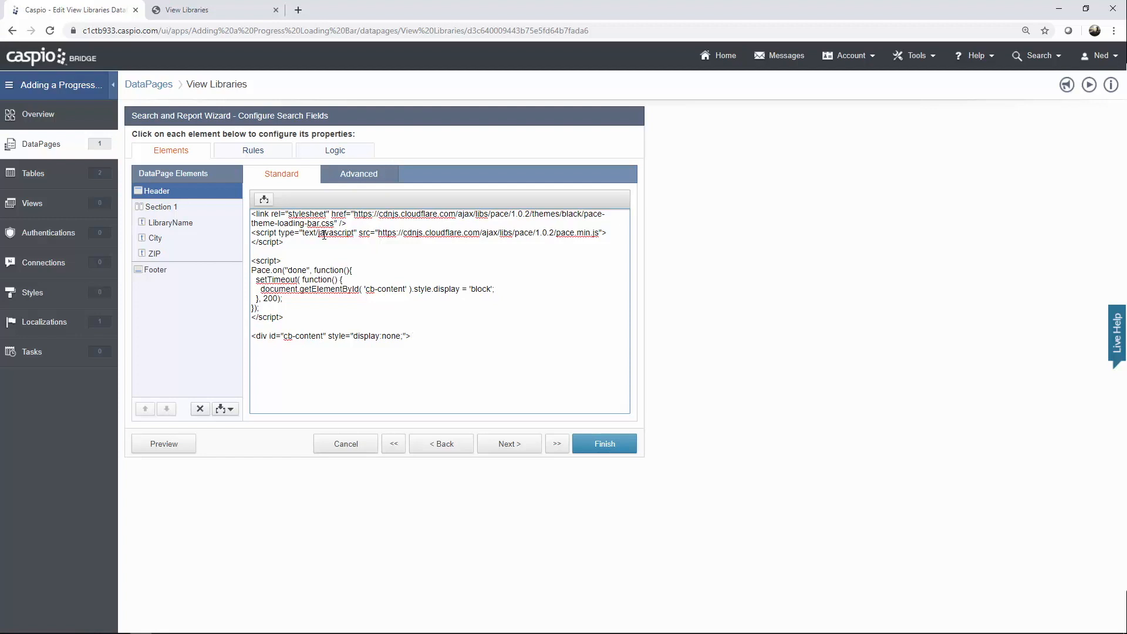
mouse_move(159, 280)
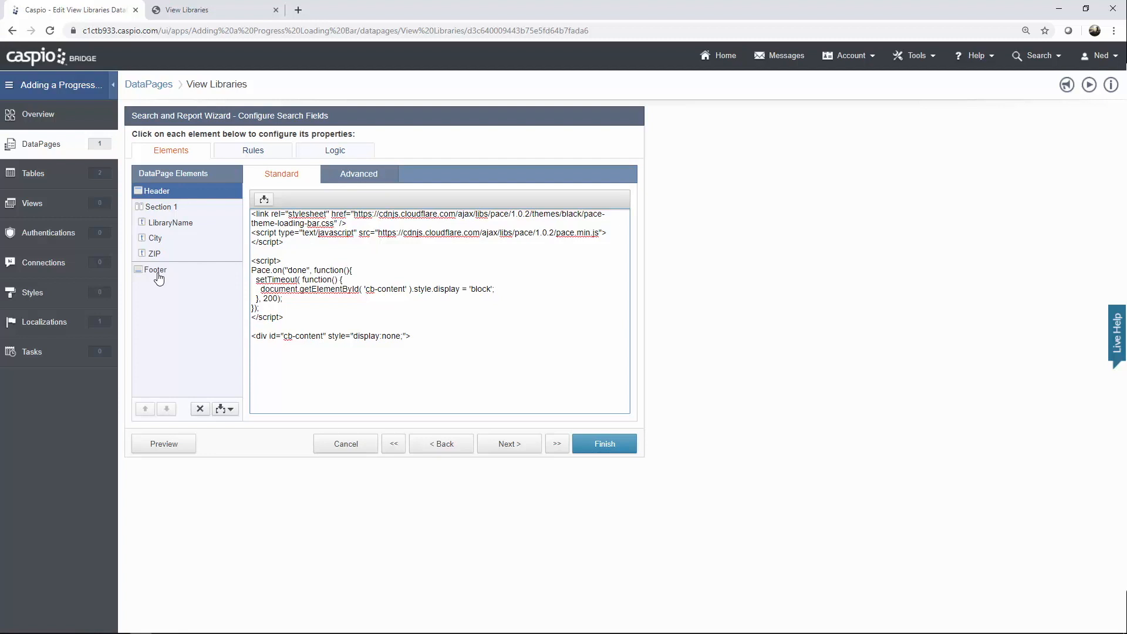
Step: Disable the footer's HTML editor and enter the closing </div> for cb-content
left_click(154, 269)
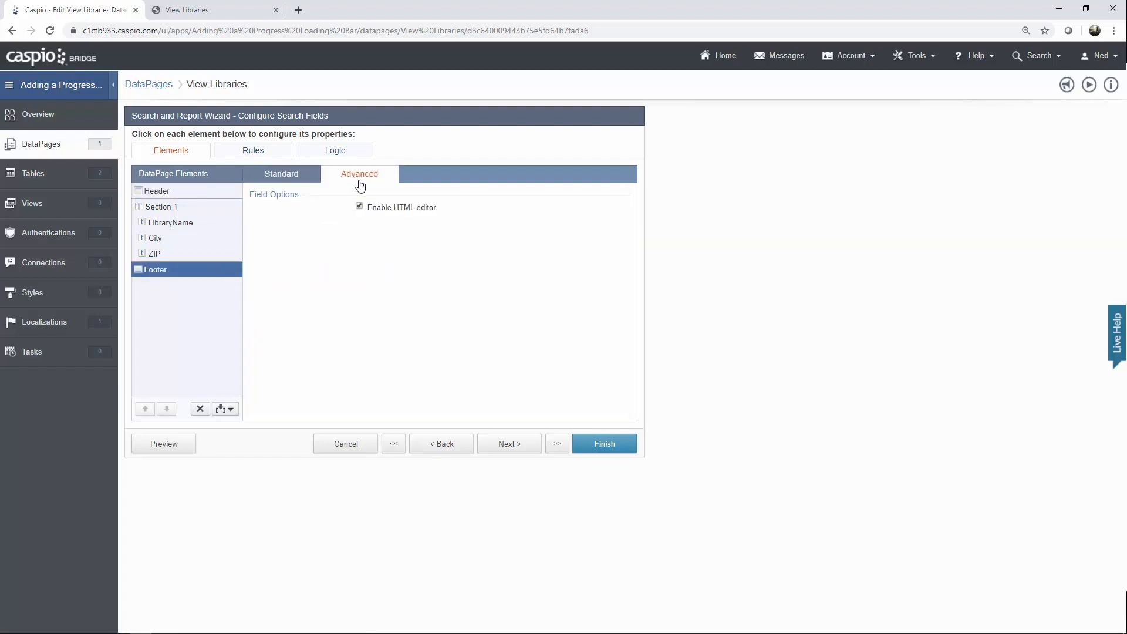
left_click(360, 207)
type("</d")
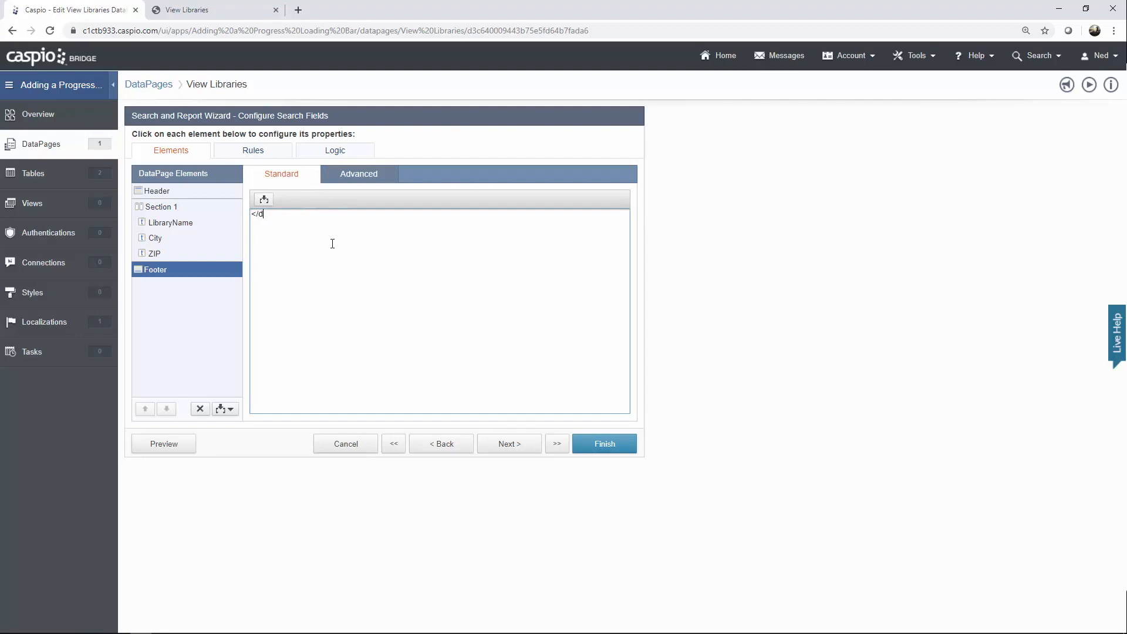
type("iv>")
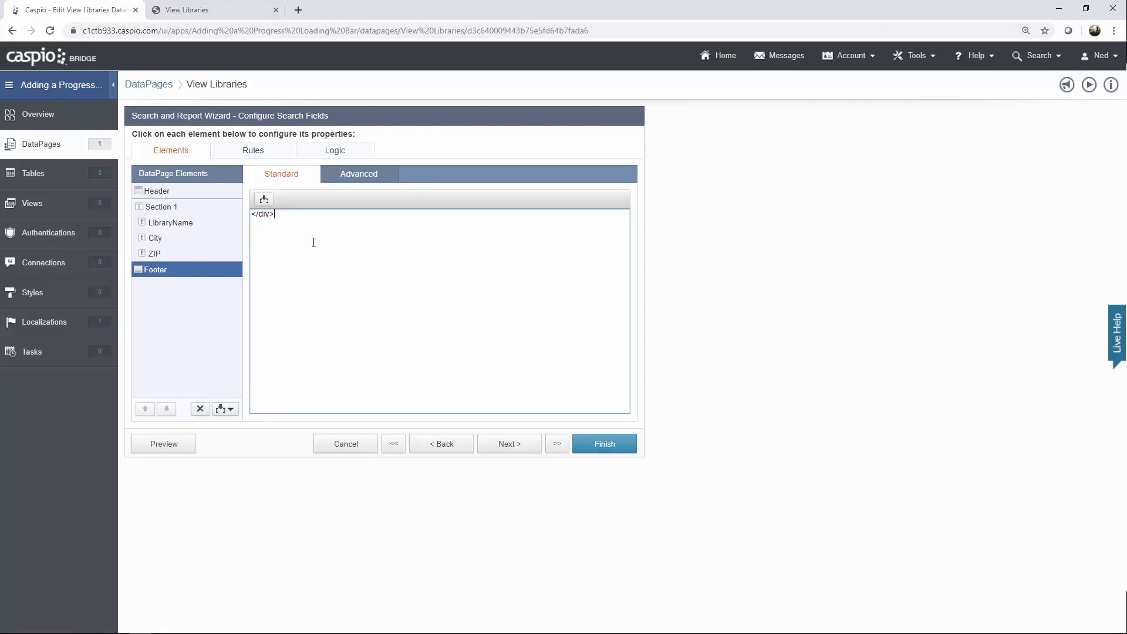
Step: Copy the search header code and continue to Select Results Page Fields
left_click(157, 191)
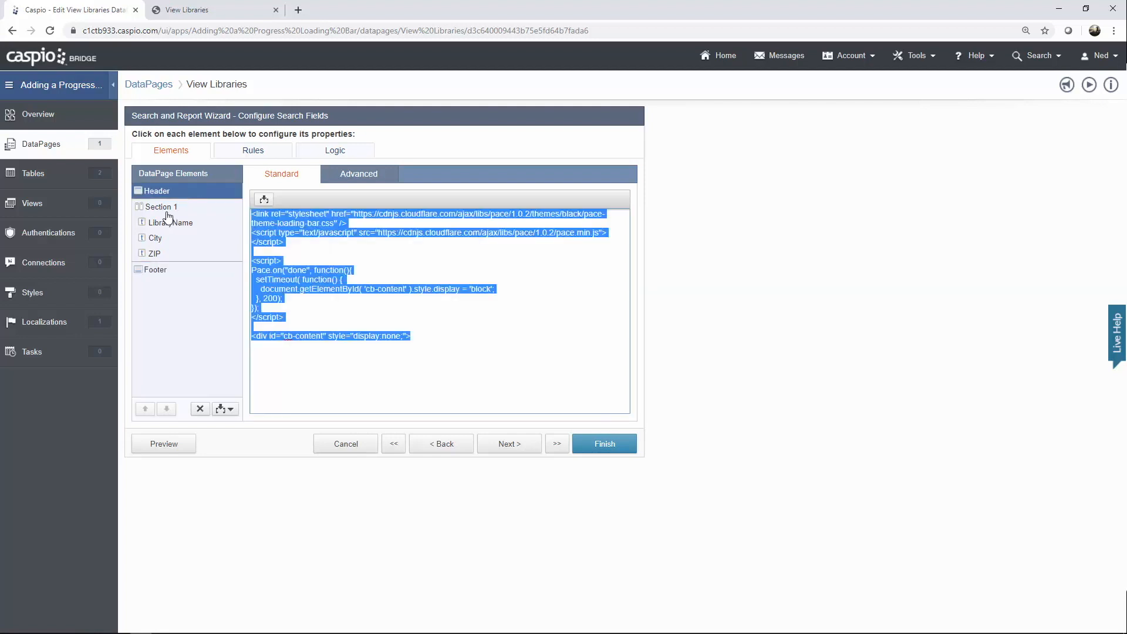
mouse_move(169, 221)
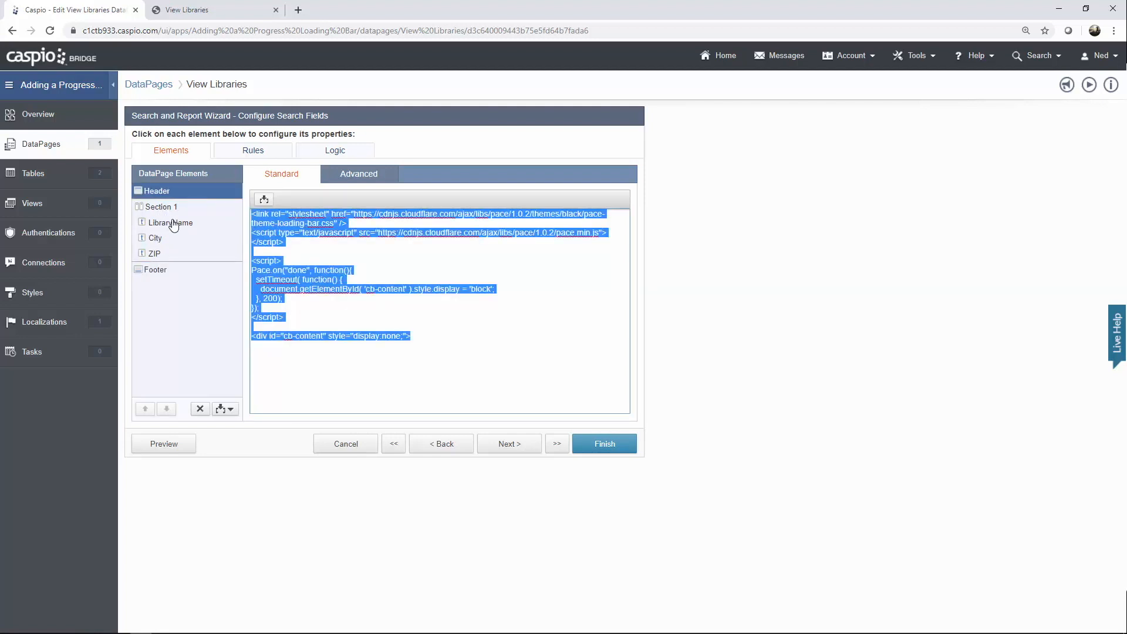
left_click(403, 335)
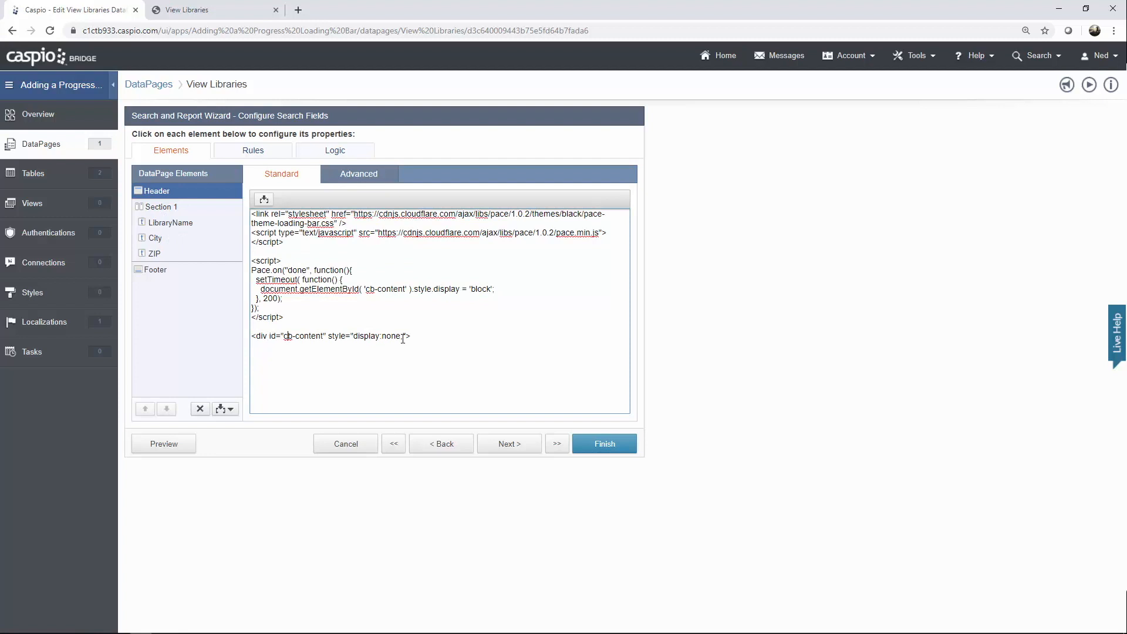
double_click(377, 336)
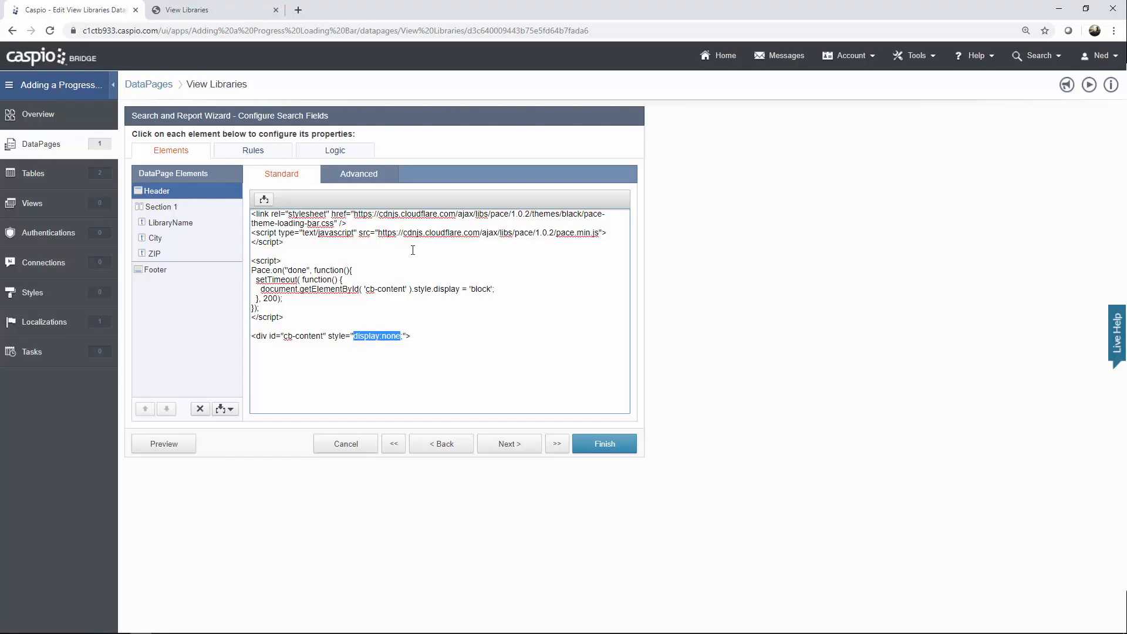
mouse_move(409, 248)
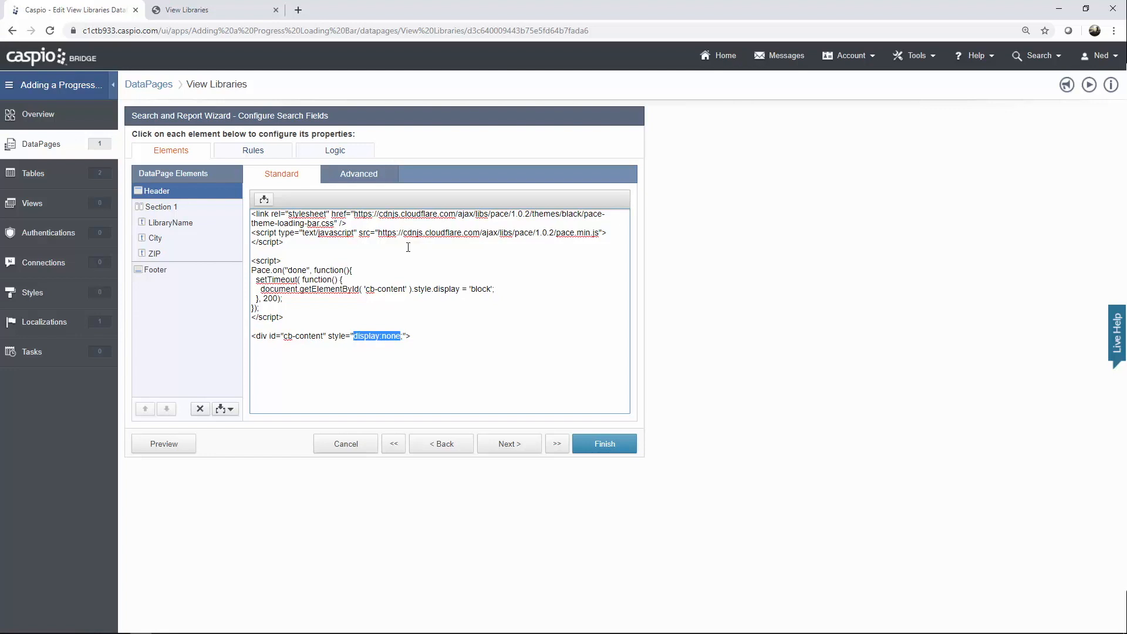
left_click(508, 444)
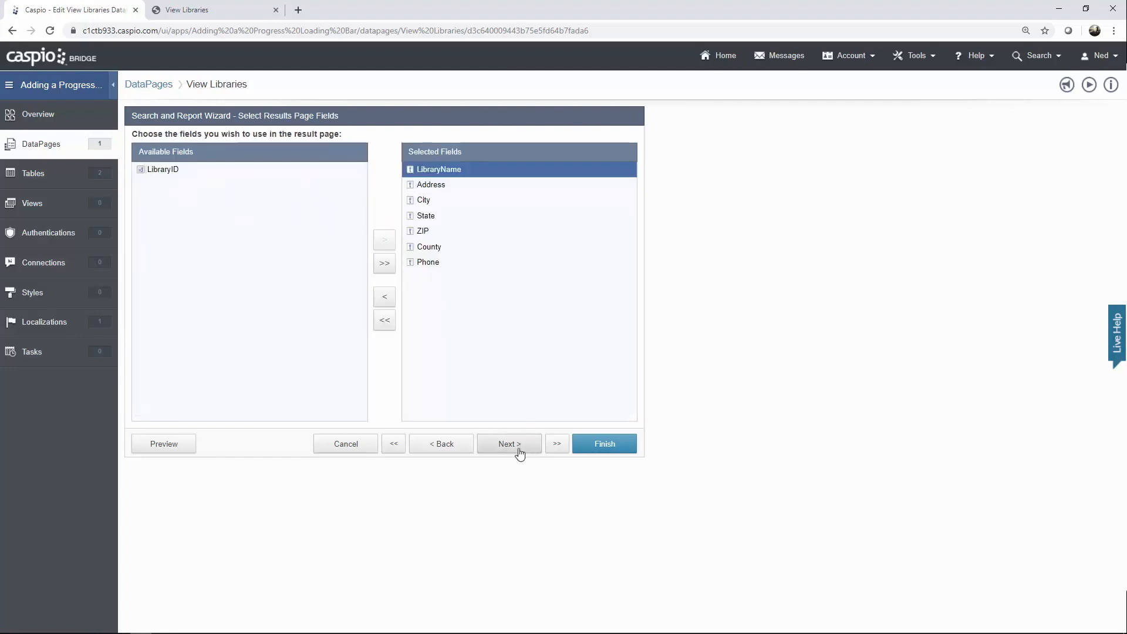
Step: Paste the Pace loading code into the results header, close cb-content in its footer, and launch the preview
left_click(509, 444)
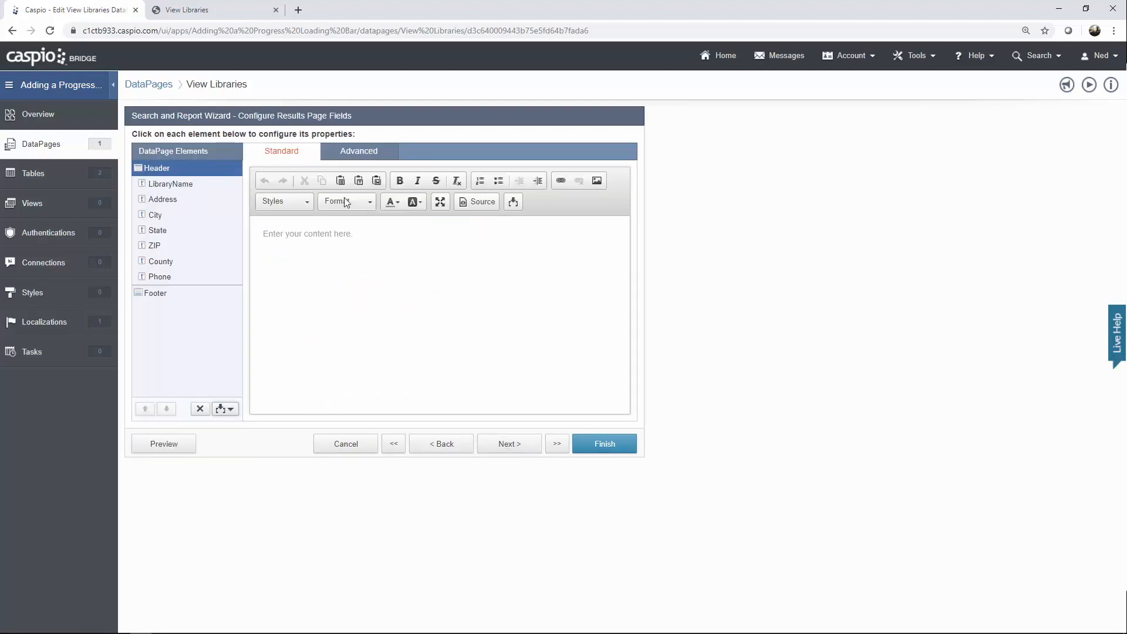
left_click(360, 151)
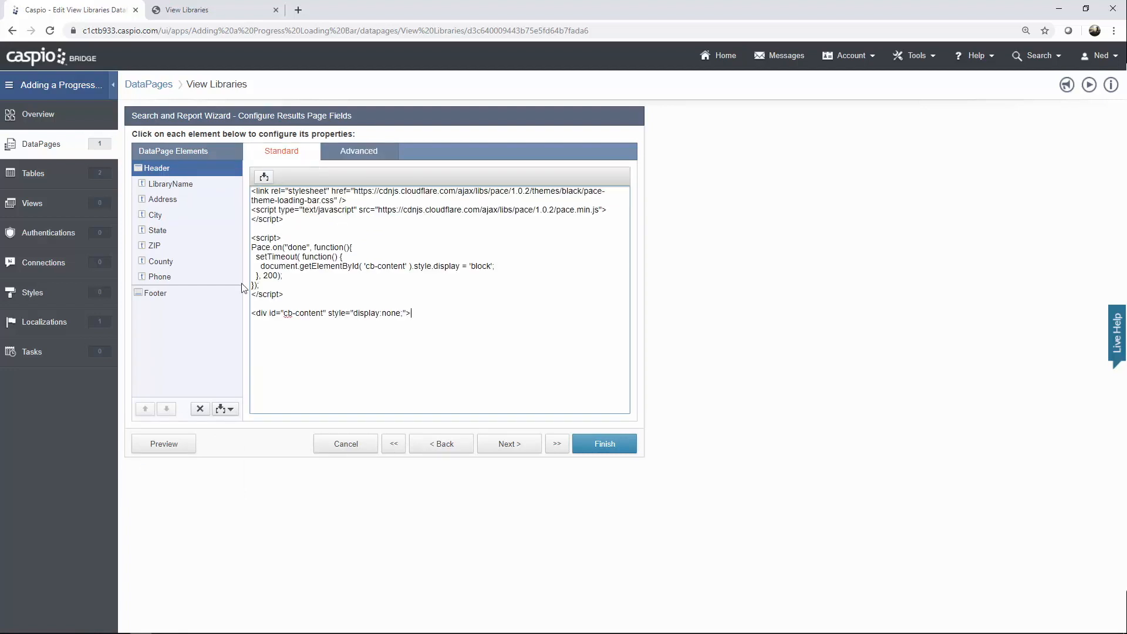
left_click(154, 293)
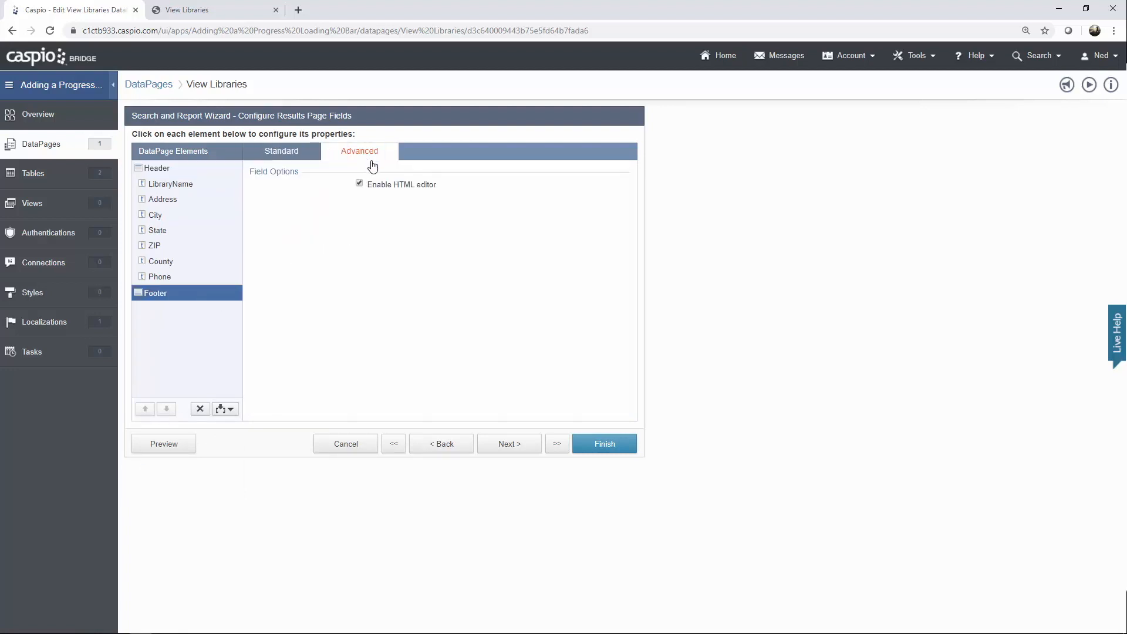
left_click(280, 151)
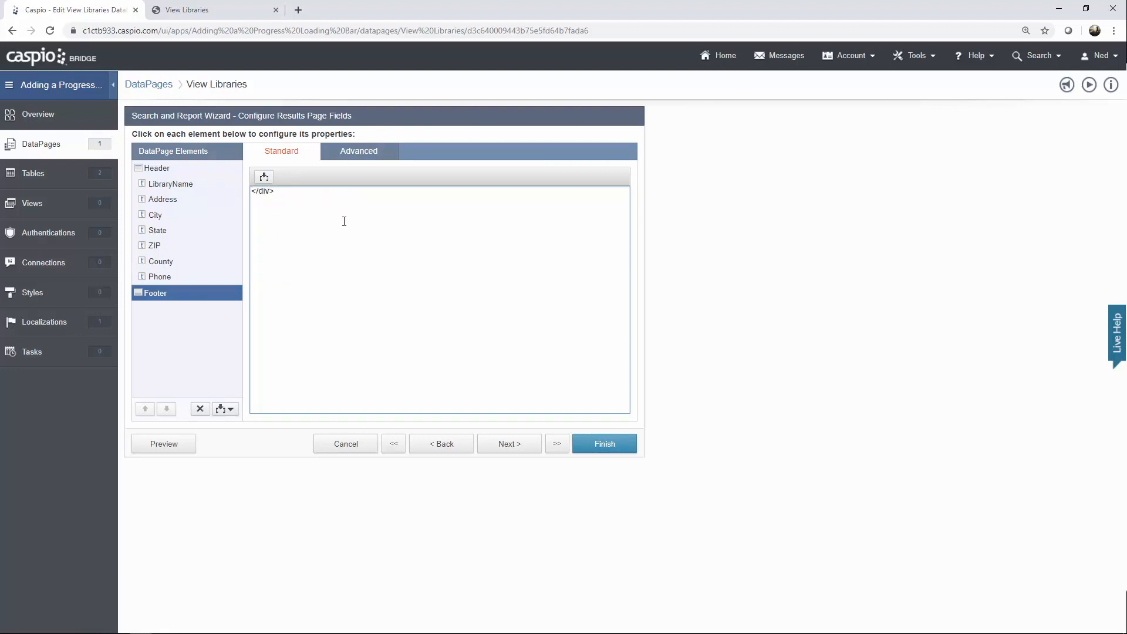
left_click(163, 444)
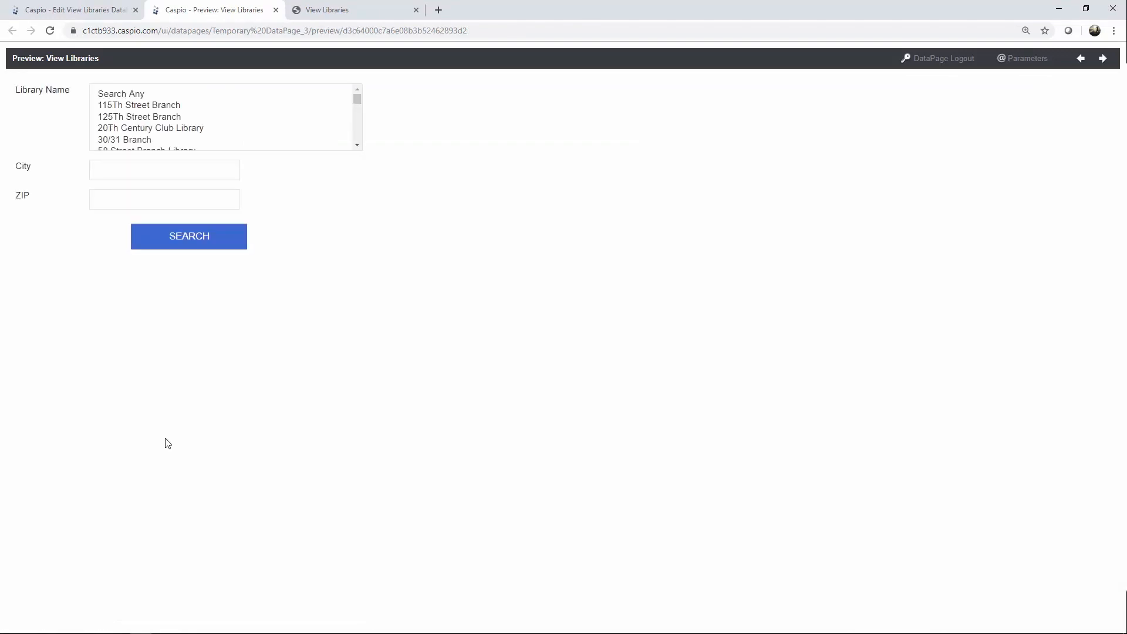
mouse_move(188, 236)
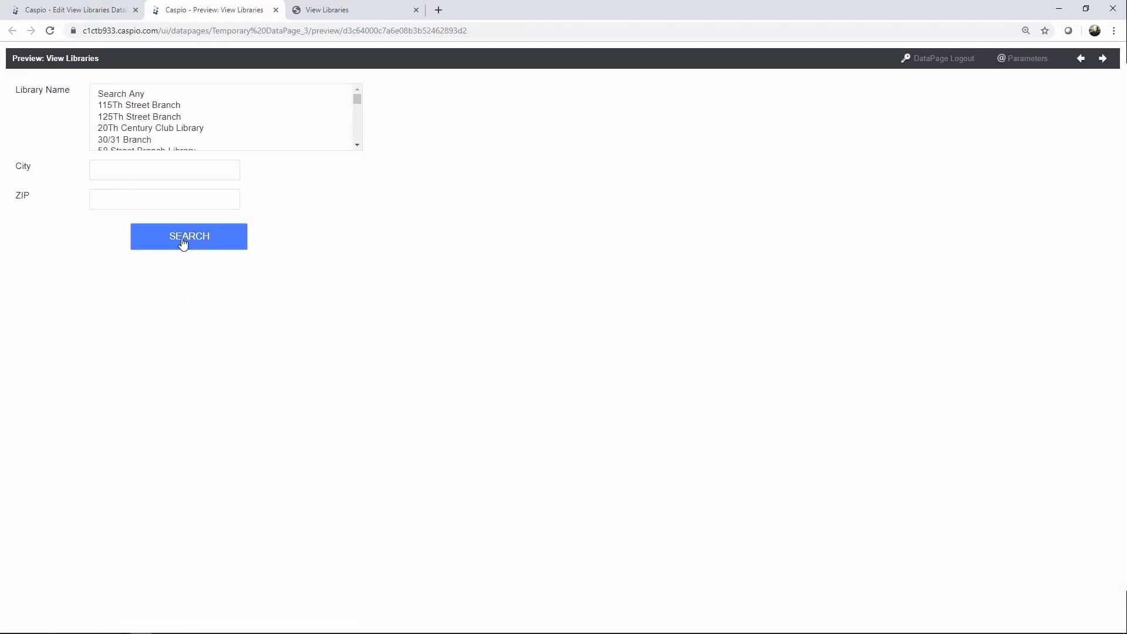
Step: Run the search in the preview to load the library results table
left_click(188, 236)
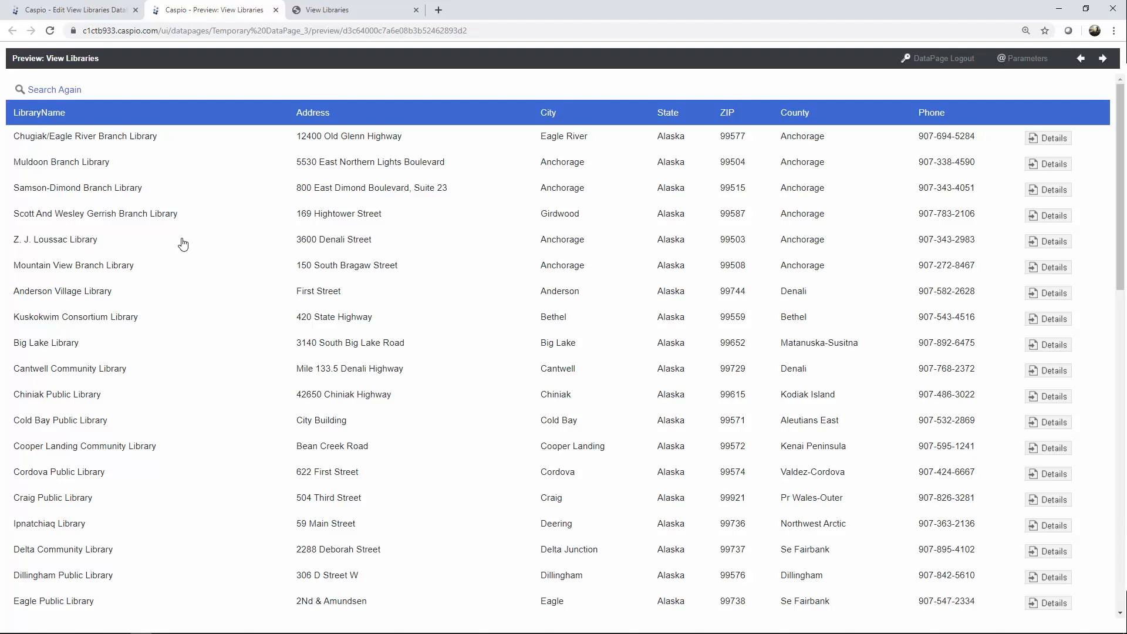